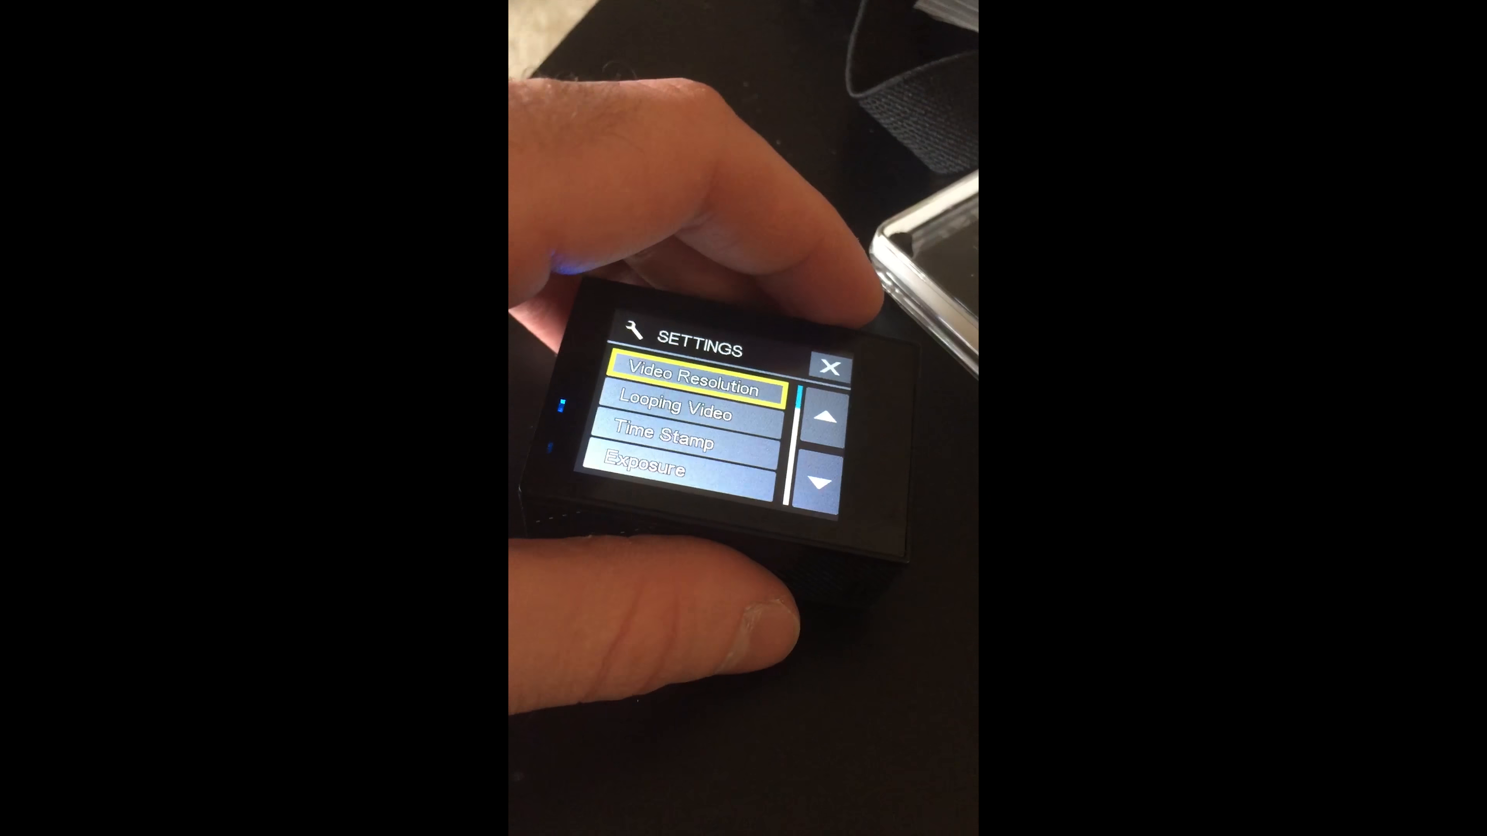
Step: Enter the camera's Settings list and bring up the Video Resolution options
left_click(821, 483)
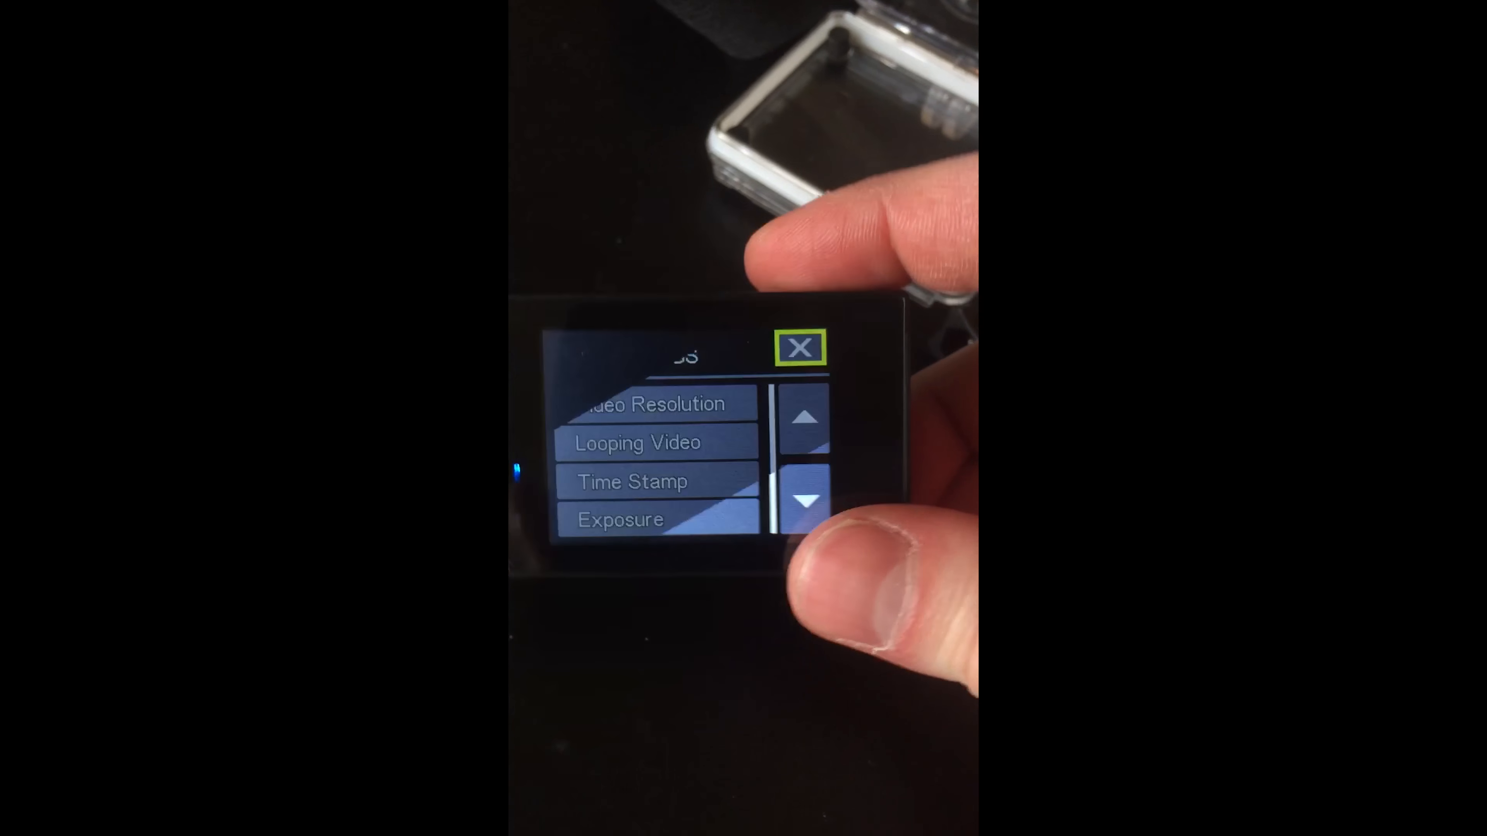
left_click(800, 347)
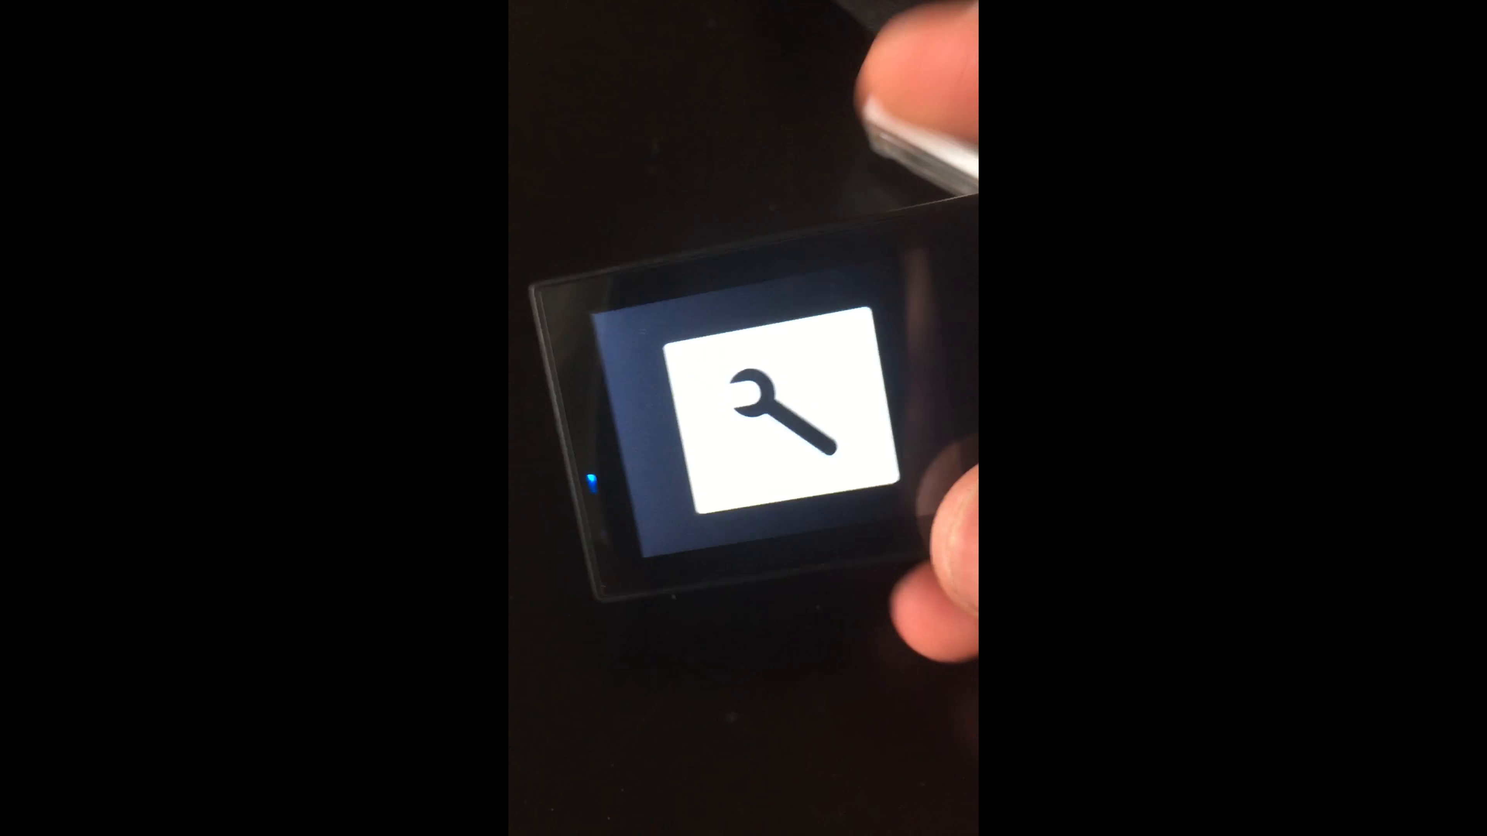
left_click(759, 418)
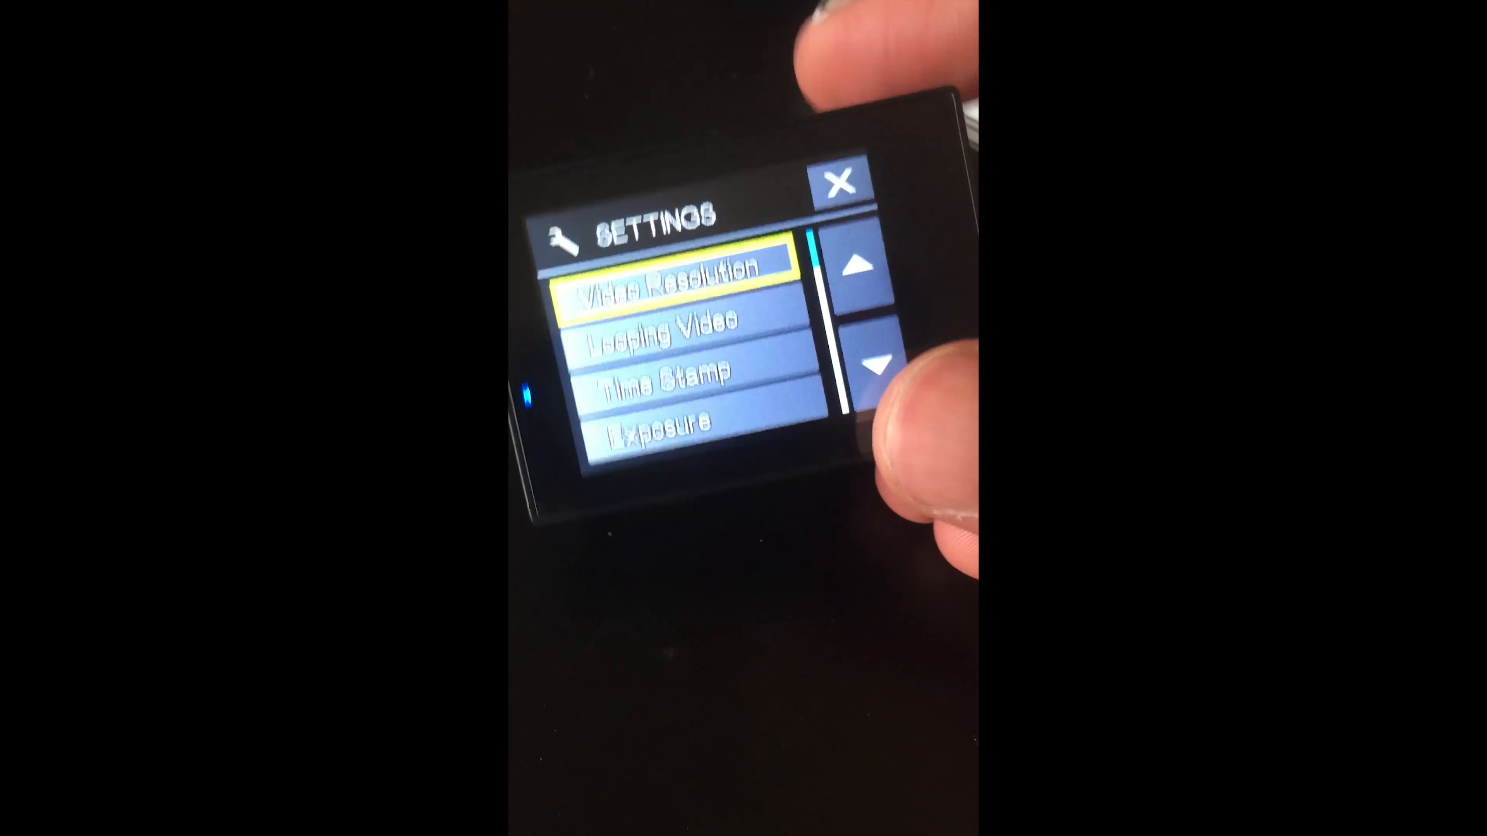
left_click(678, 285)
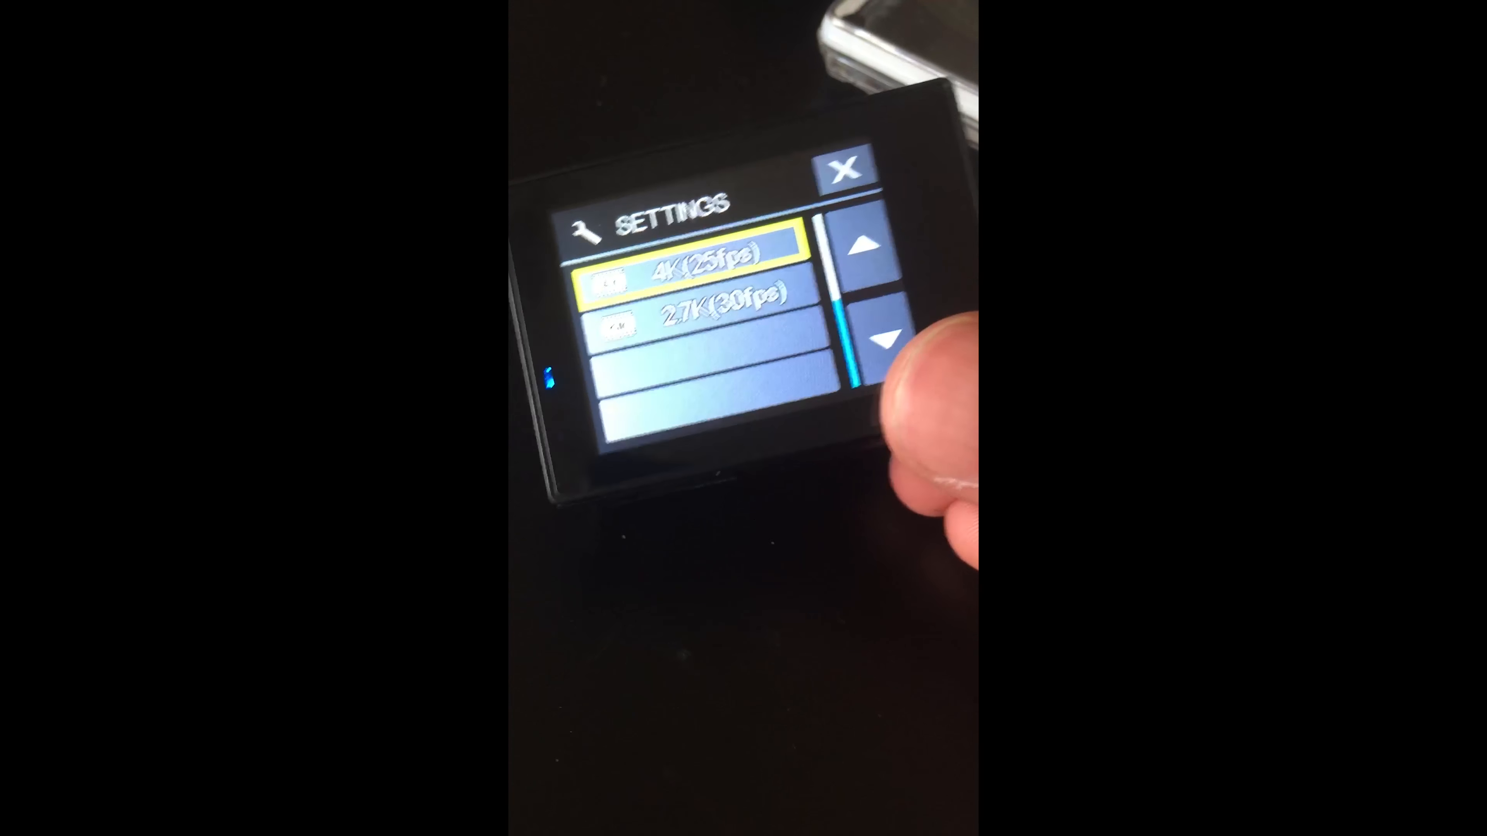
Step: Step through the resolutions from 4K(25fps) to 1080P/720P, back to 4K, ending on 720P(60fps)
left_click(868, 341)
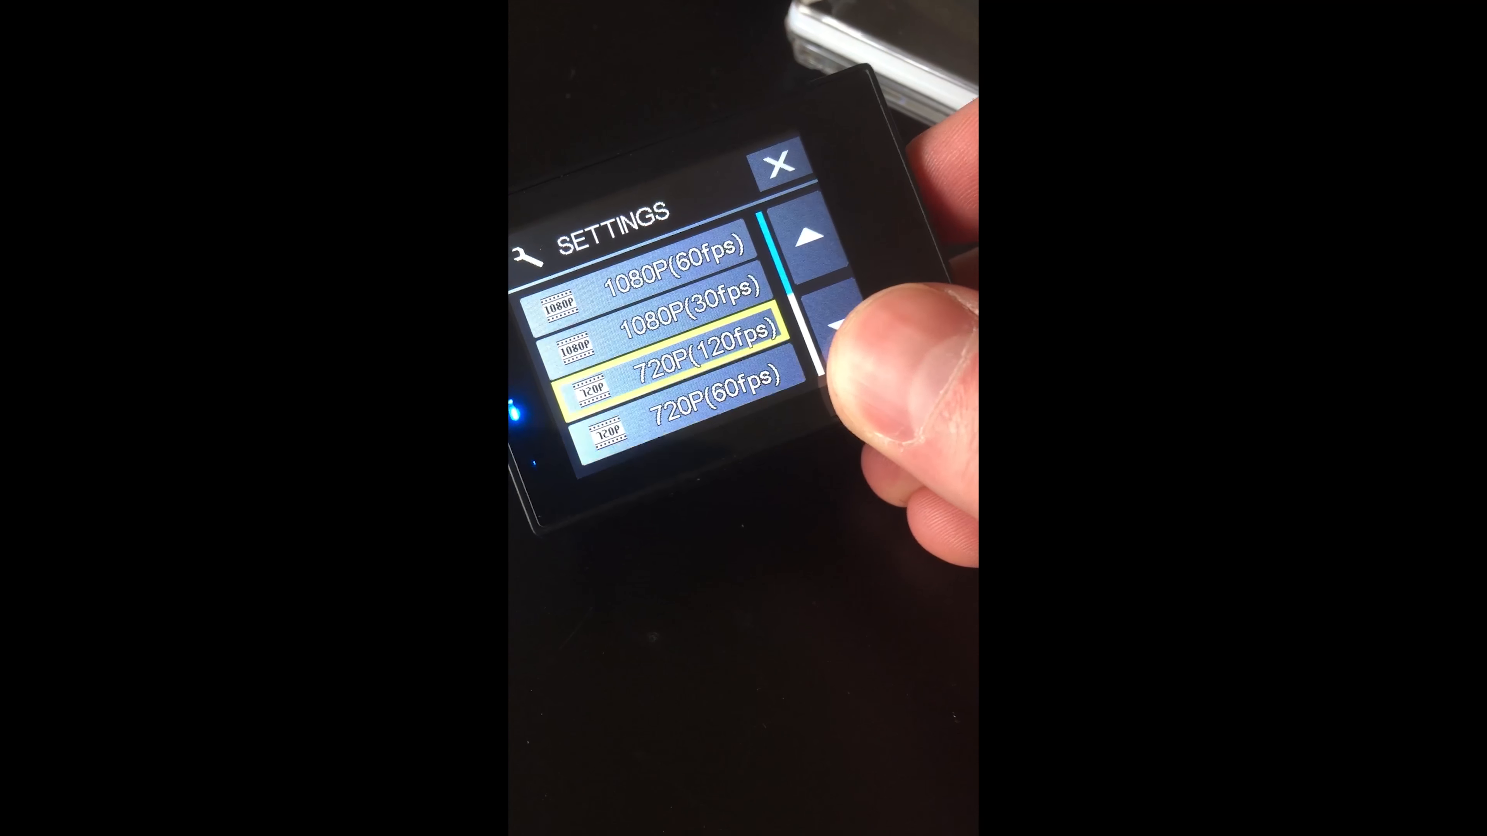
left_click(806, 237)
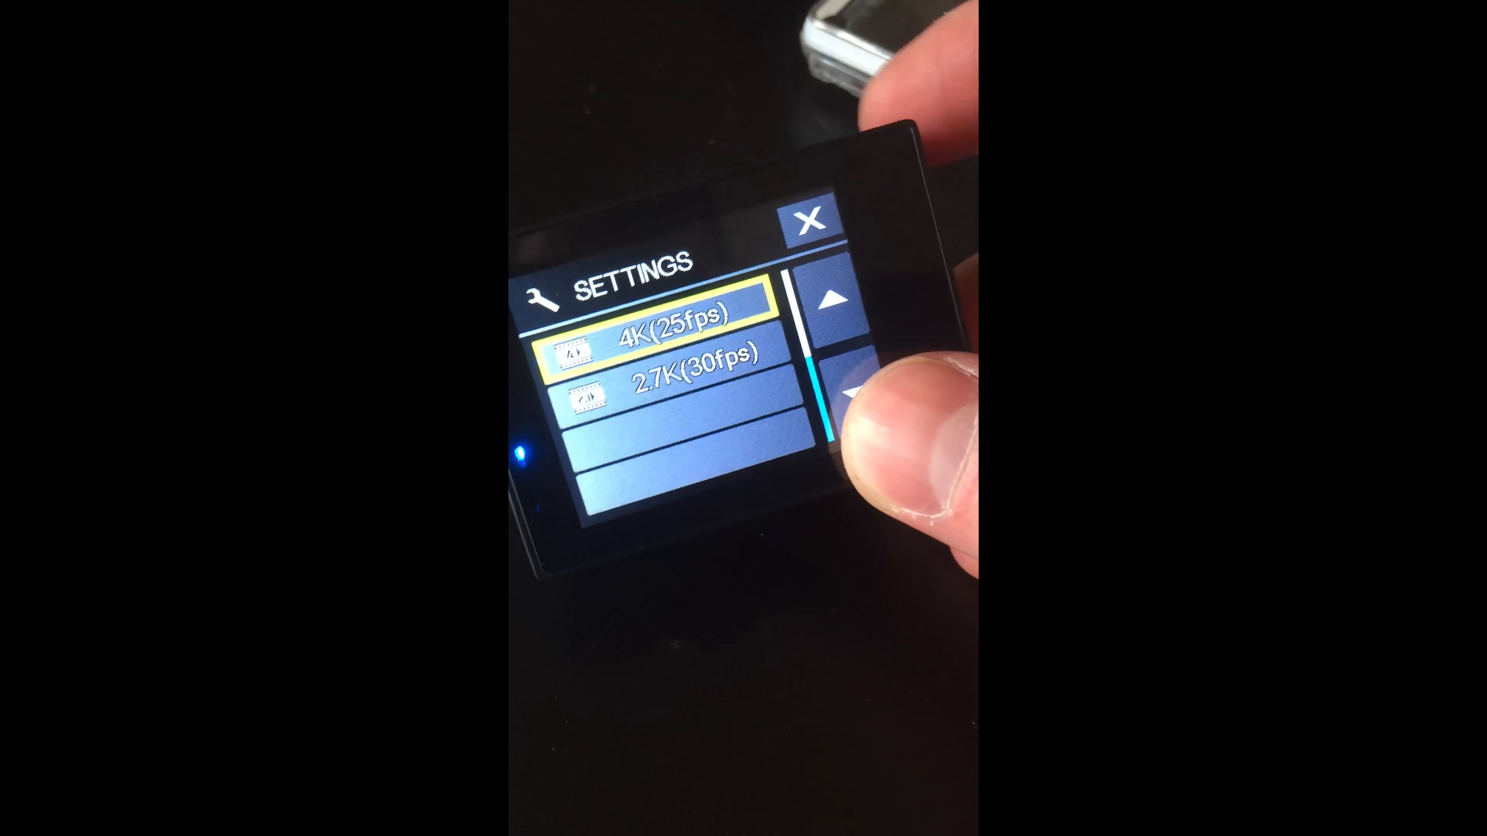
left_click(830, 393)
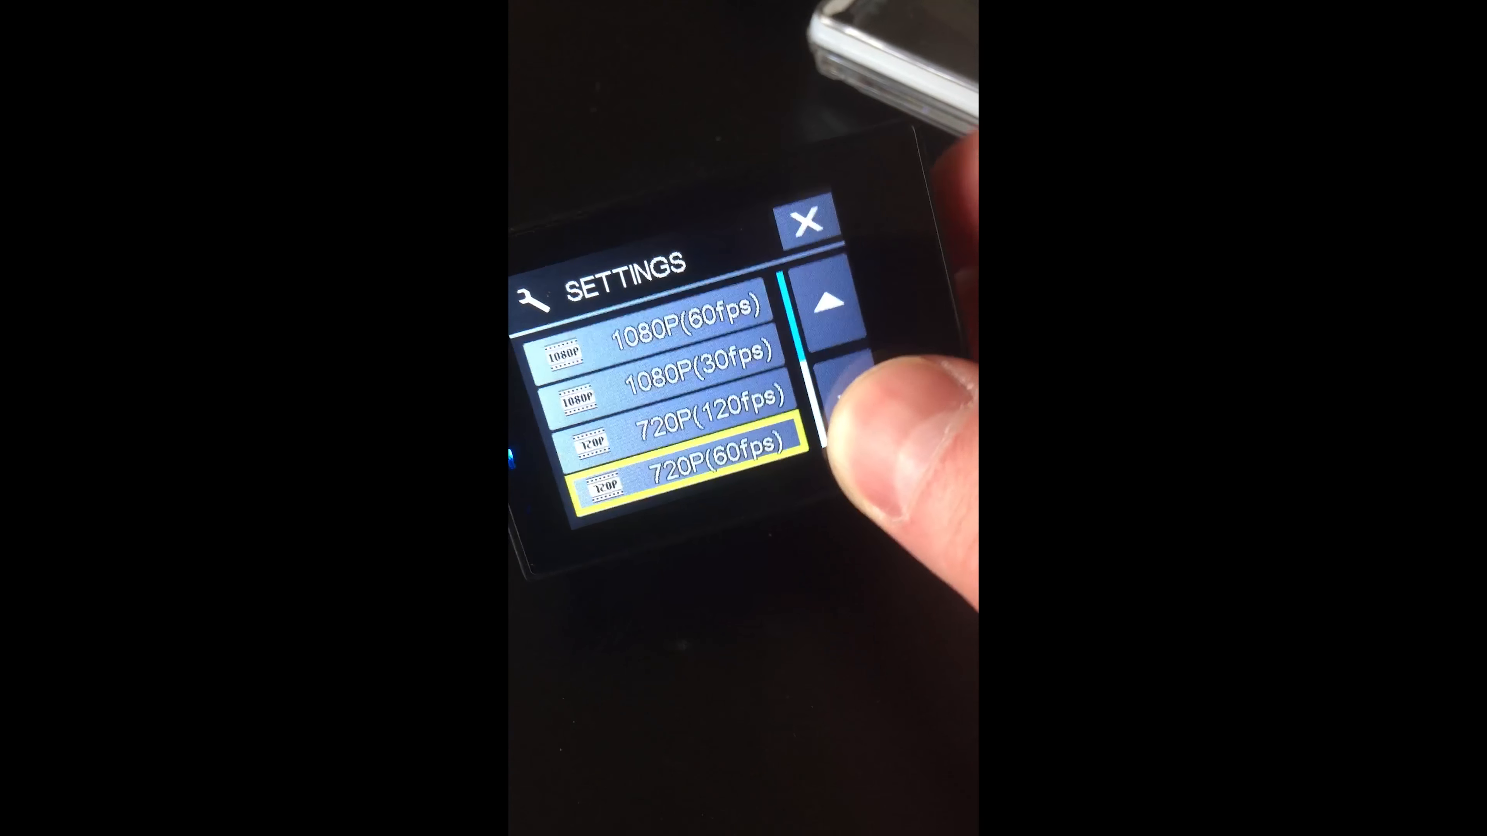